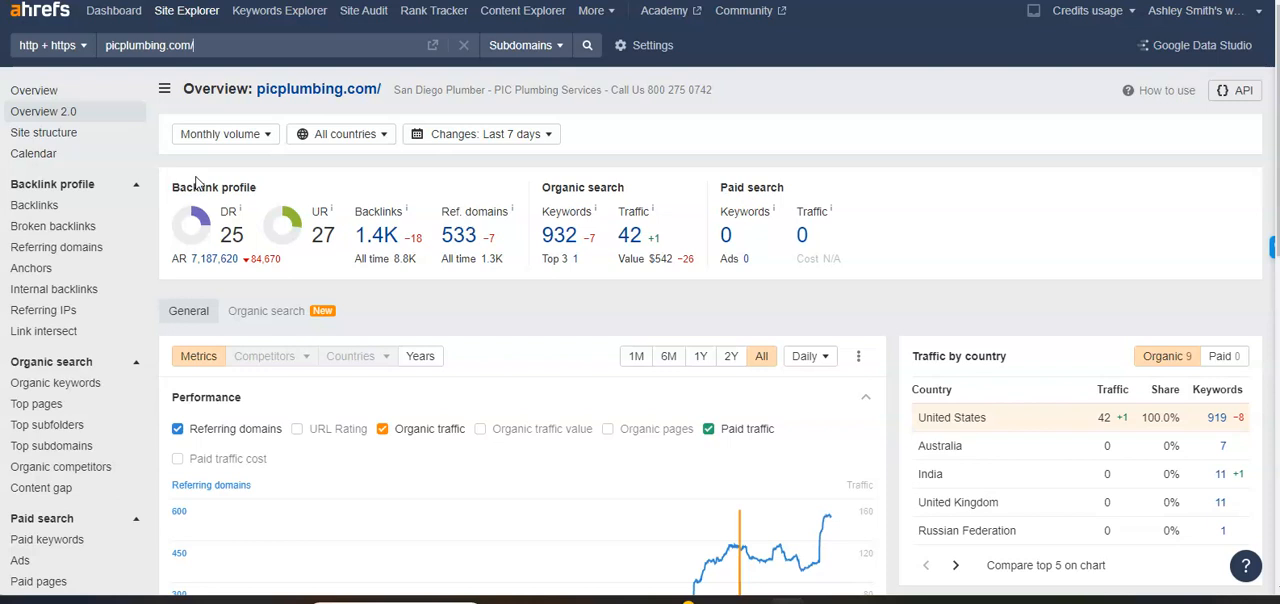
{"action": "mouse_move", "coordinate": [199, 179]}
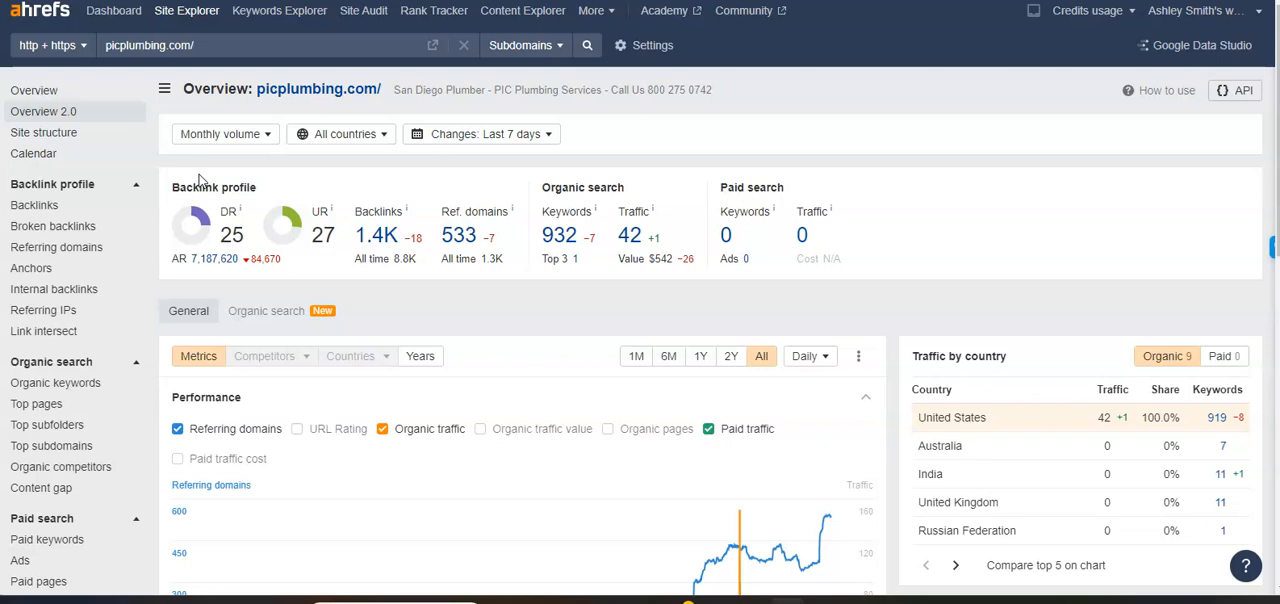
Open the 919-keyword US organic report for picplumbing.com and scroll through its rows.
{"action": "left_click", "coordinate": [55, 383]}
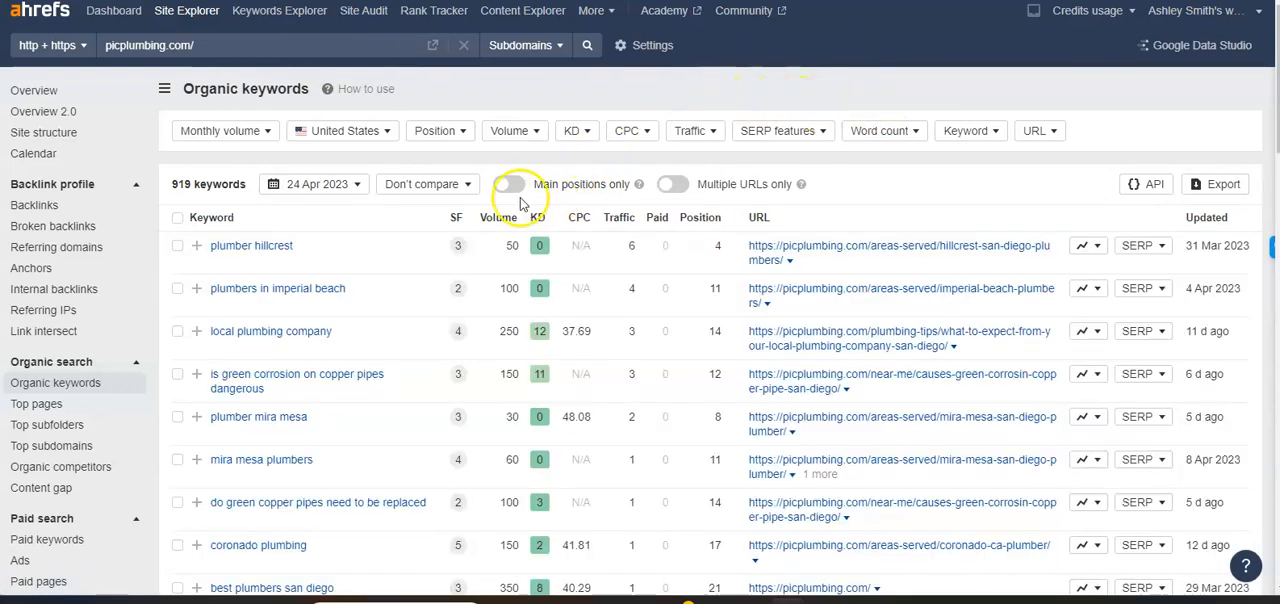
{"action": "scroll", "scroll_direction": "down", "scroll_amount": 3}
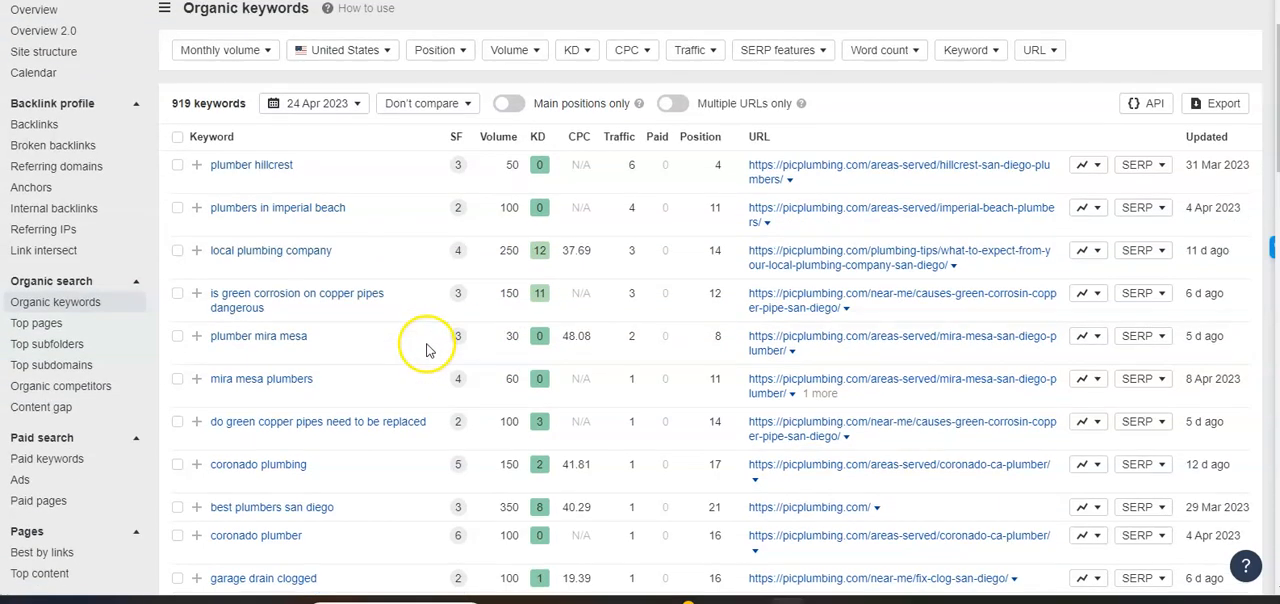